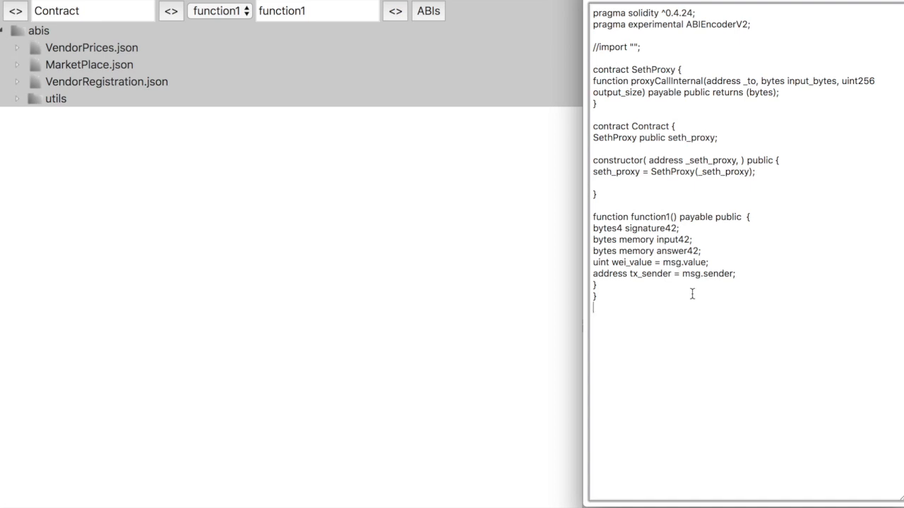
pyautogui.moveTo(28, 68)
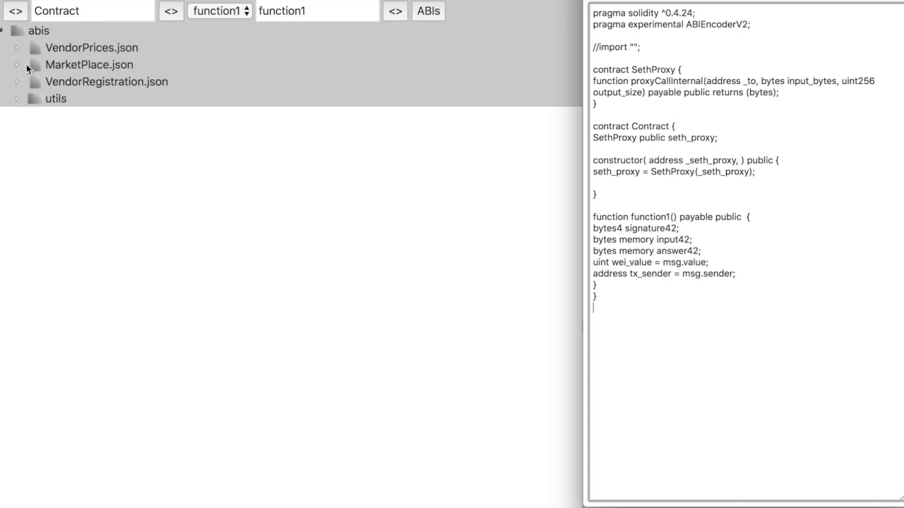
# - Expand the MarketPlace contract definition in the tree to reach setQuantity
pyautogui.click(20, 65)
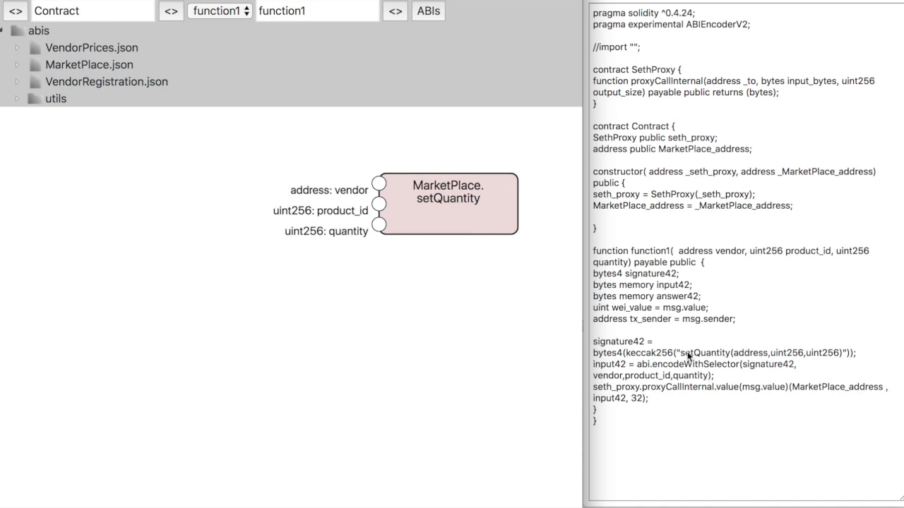
pyautogui.moveTo(797, 365)
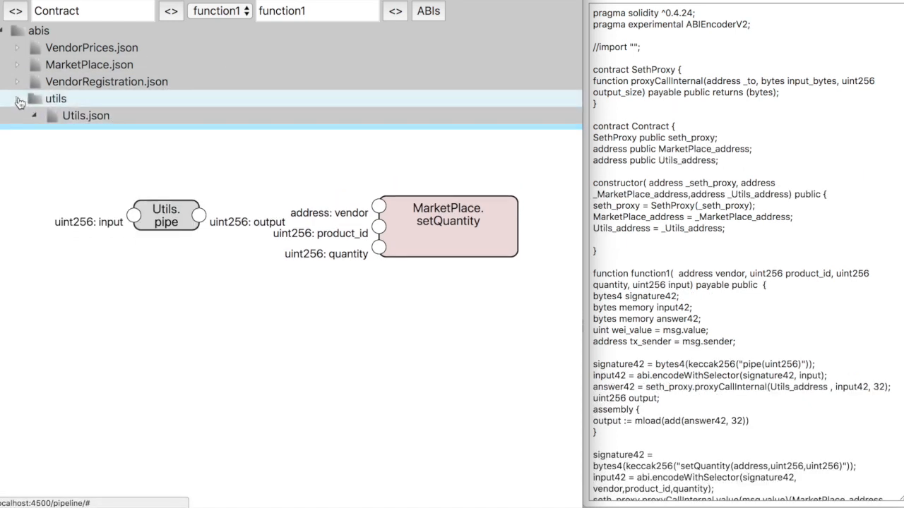
# - Wire the Utils.pipe output into setQuantity's product_id and tidy the pipe node's position
pyautogui.click(21, 99)
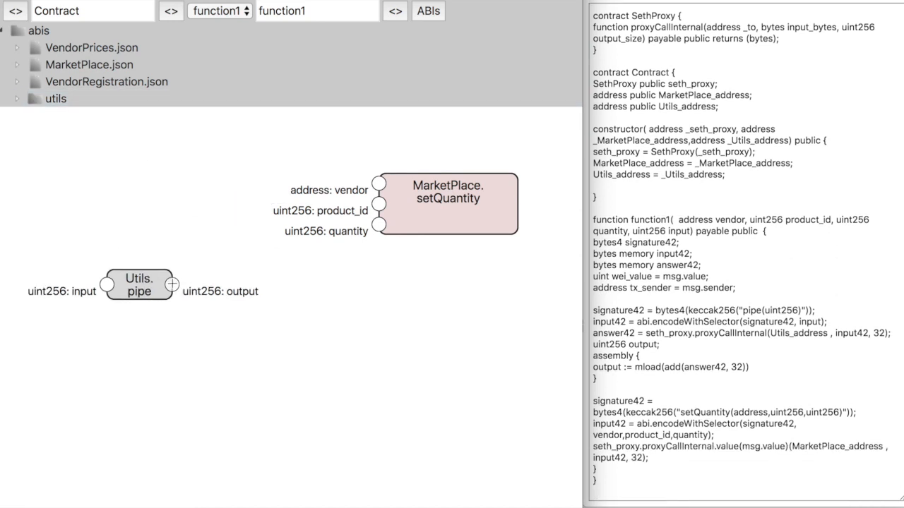
pyautogui.moveTo(172, 285); pyautogui.dragTo(378, 211)
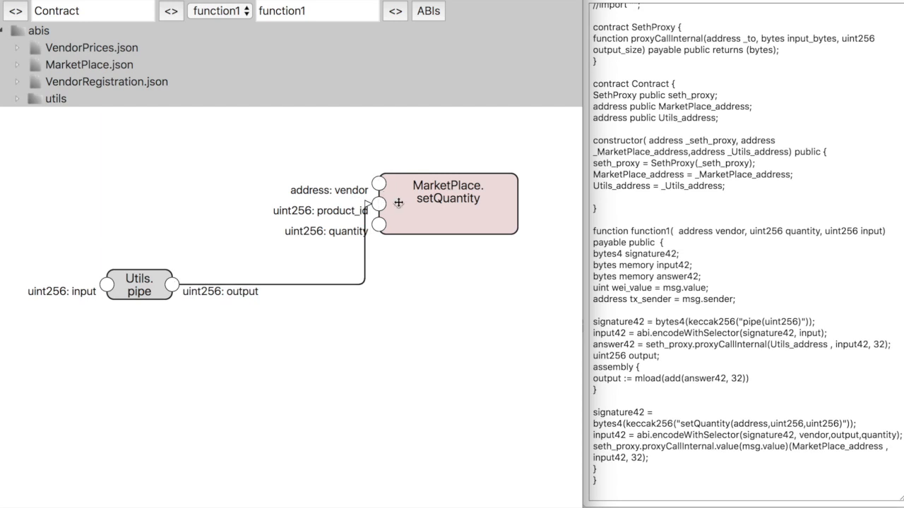
pyautogui.moveTo(138, 285); pyautogui.dragTo(139, 317)
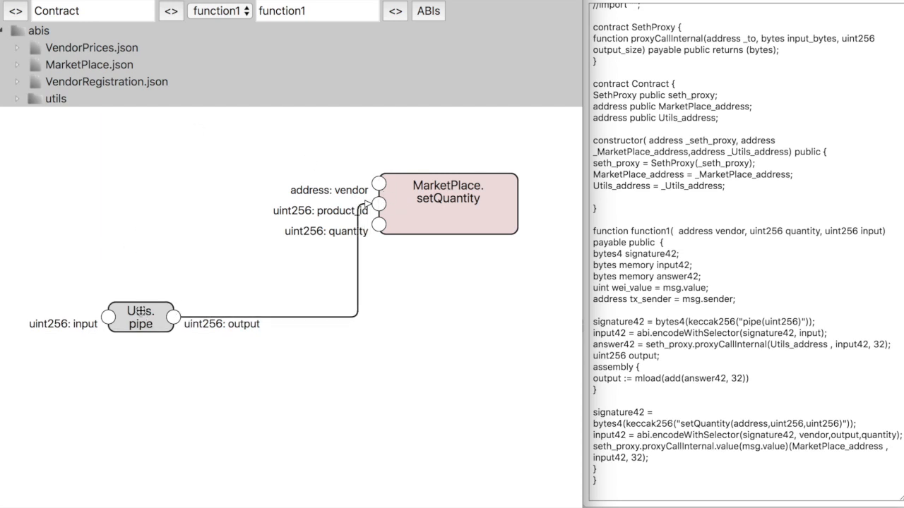
pyautogui.click(21, 81)
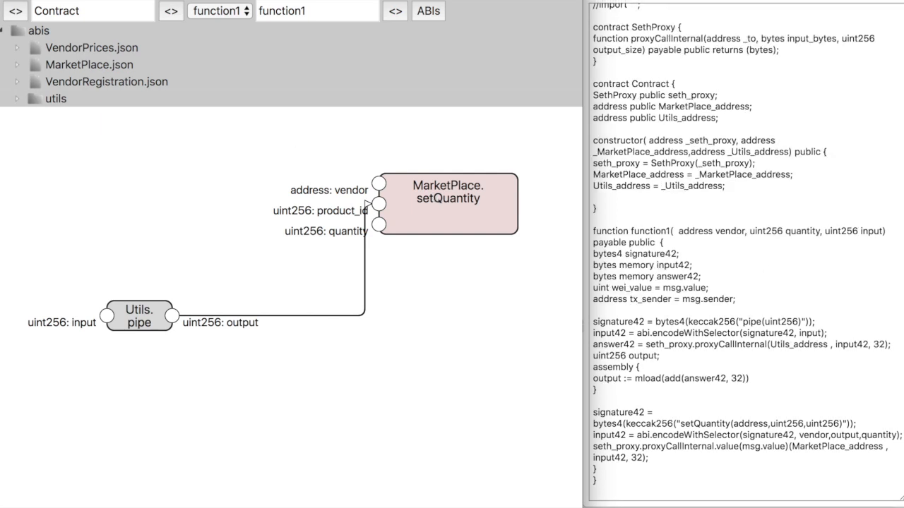
pyautogui.moveTo(454, 203)
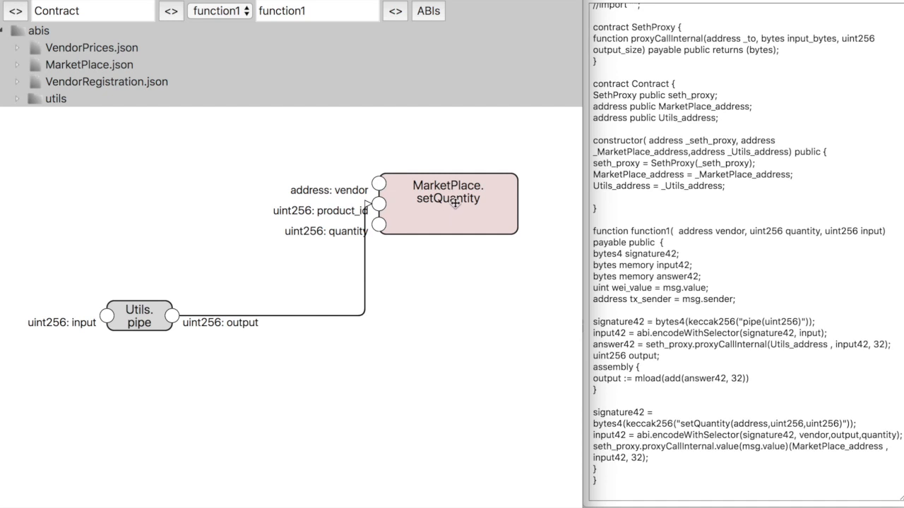